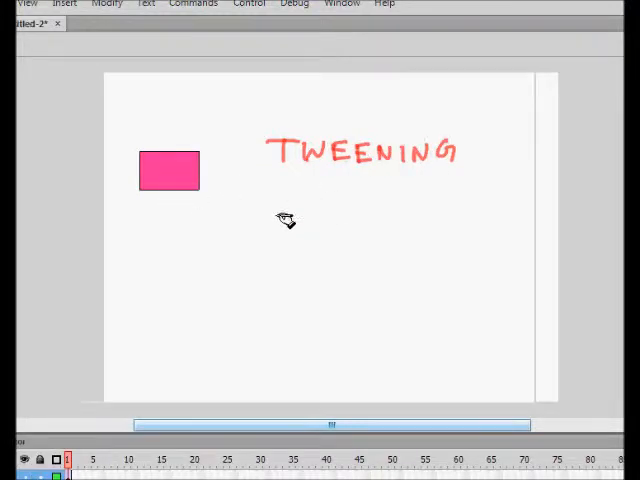
pyautogui.moveTo(304, 186)
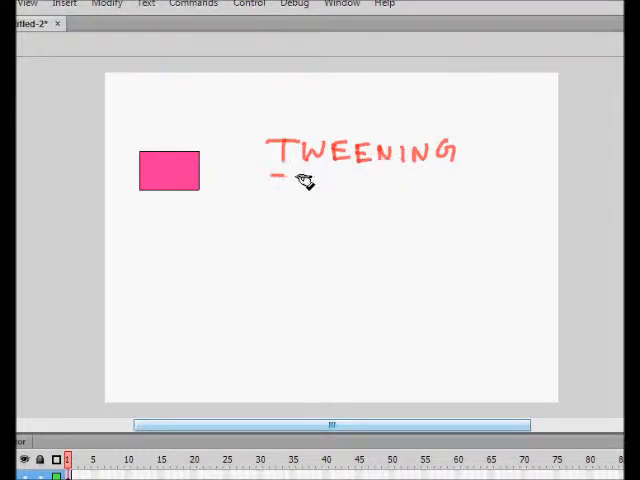
# Underline the TWEENING title in red pen and box it in with a rectangle.
pyautogui.moveTo(270, 182); pyautogui.dragTo(464, 184)
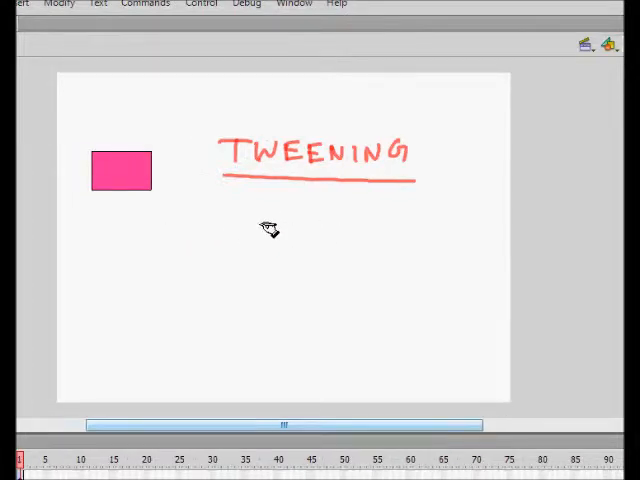
pyautogui.moveTo(264, 234)
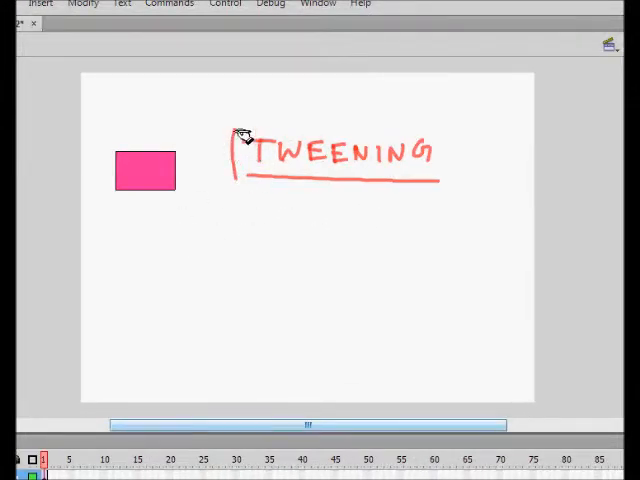
pyautogui.moveTo(232, 126); pyautogui.dragTo(444, 184)
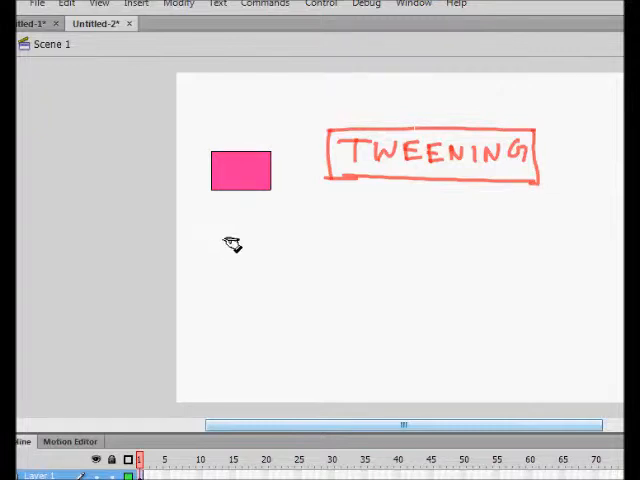
pyautogui.moveTo(356, 212)
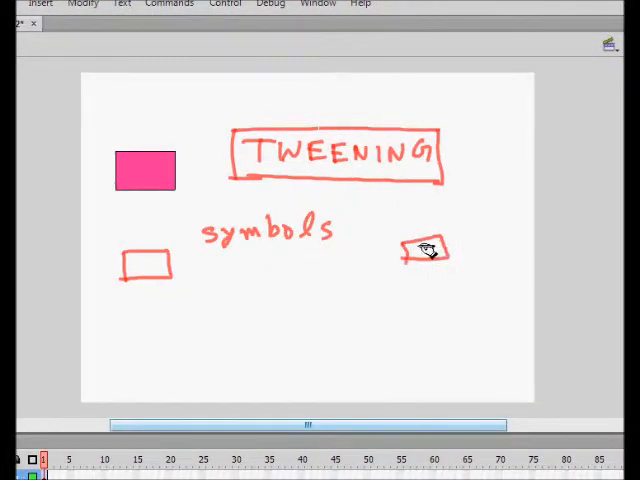
# Sketch a red 'symbols' note with rectangles, arrows and a circle on the stage.
pyautogui.moveTo(416, 250); pyautogui.dragTo(344, 244)
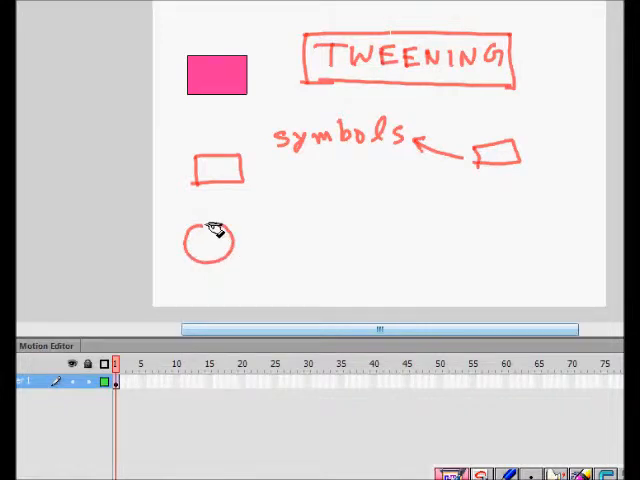
pyautogui.moveTo(384, 240)
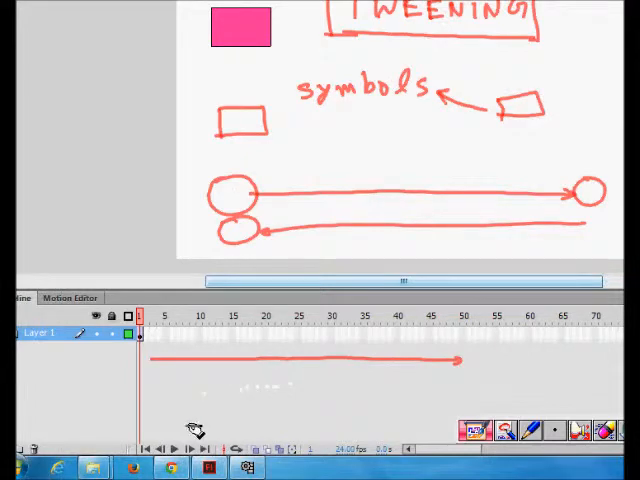
pyautogui.moveTo(244, 390)
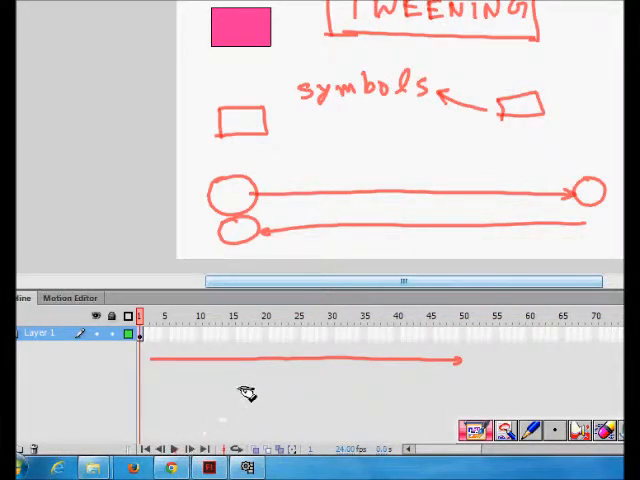
pyautogui.moveTo(210, 358)
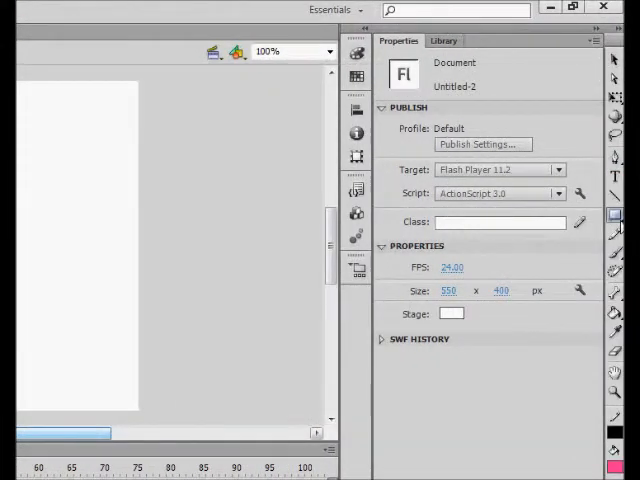
# Convert the pink ball at the stage's lower left into a symbol.
pyautogui.click(616, 220)
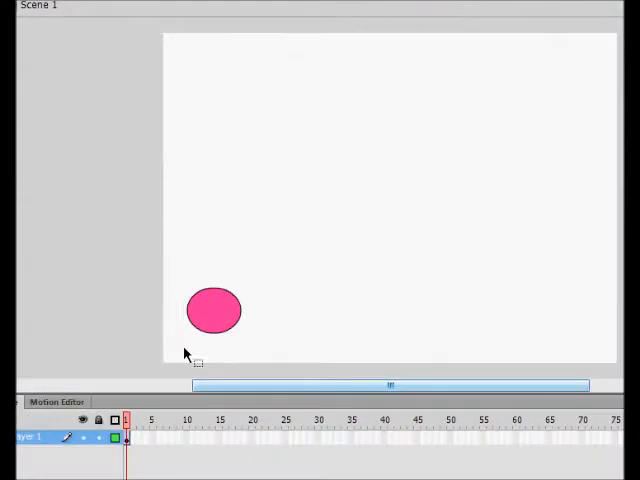
pyautogui.rightClick(212, 310)
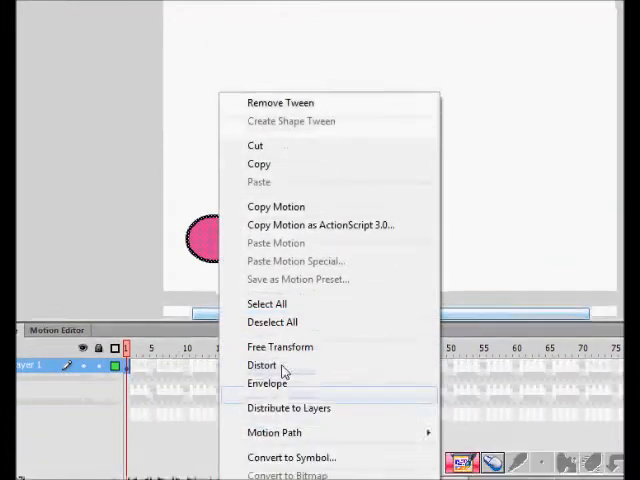
pyautogui.click(292, 456)
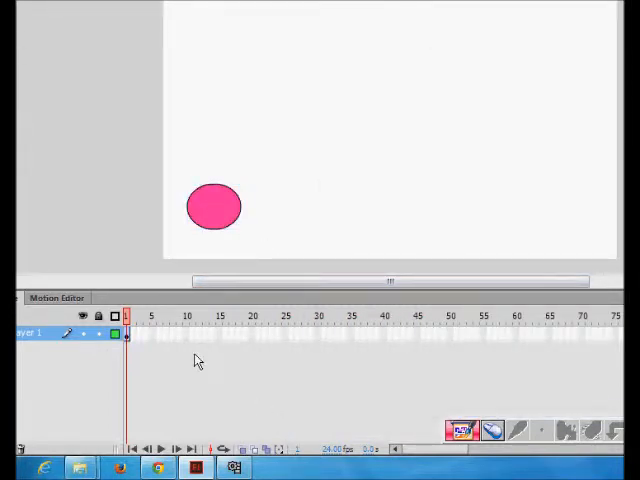
pyautogui.moveTo(342, 224)
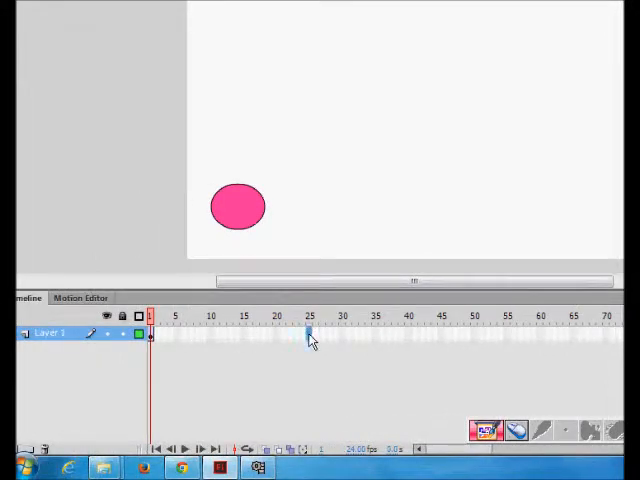
# Create a motion tween at frame 25 and try moving the ball right, then back left.
pyautogui.rightClick(310, 336)
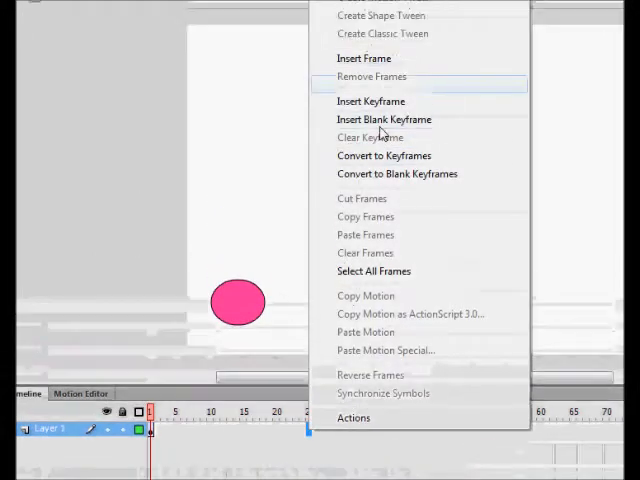
pyautogui.click(372, 100)
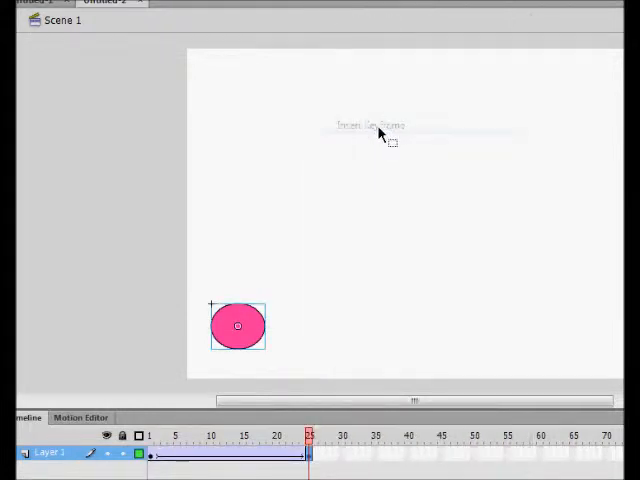
pyautogui.moveTo(330, 296)
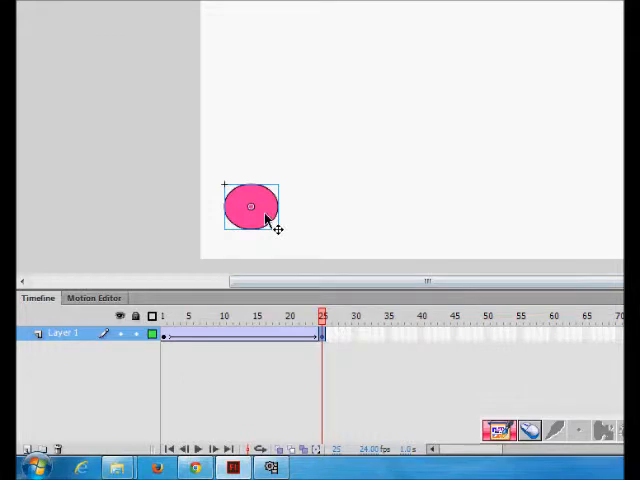
pyautogui.moveTo(250, 204); pyautogui.dragTo(460, 200)
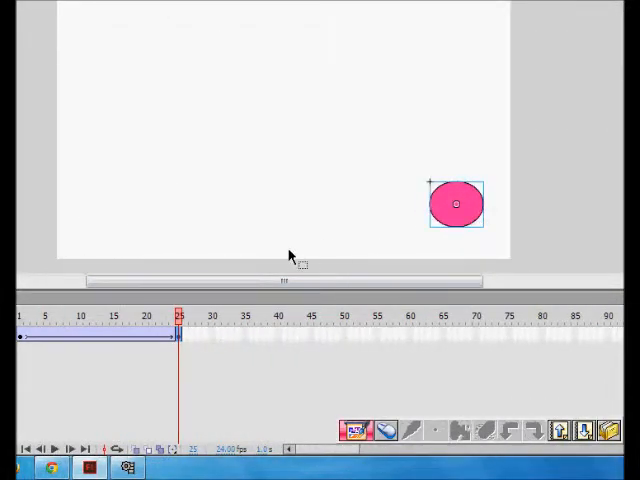
pyautogui.moveTo(230, 224)
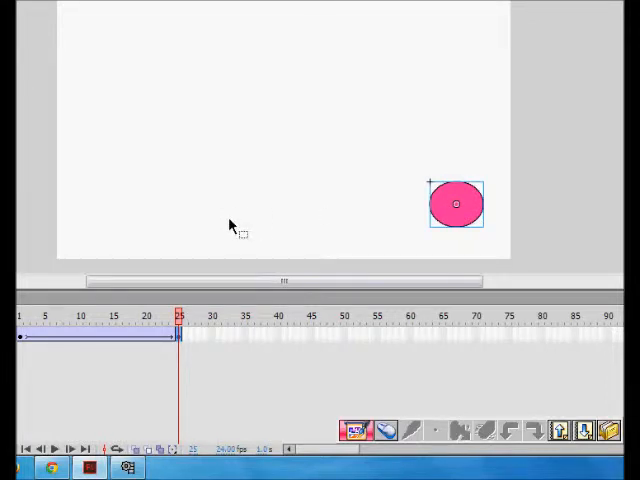
pyautogui.moveTo(456, 204); pyautogui.dragTo(108, 208)
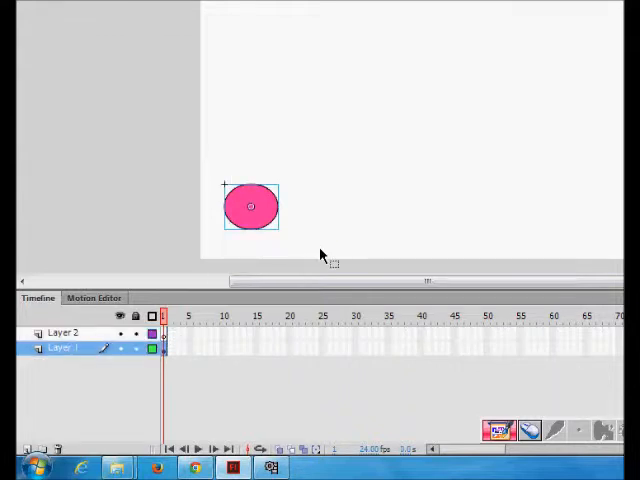
# Keep the new Layer 2 with the ball and delete the original Layer 1.
pyautogui.click(64, 332)
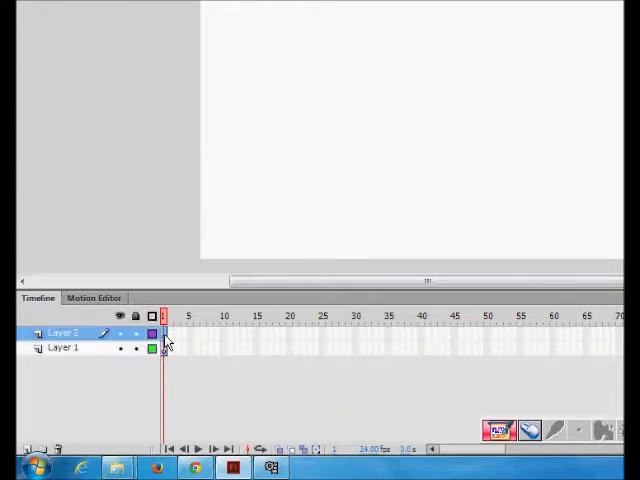
pyautogui.click(62, 348)
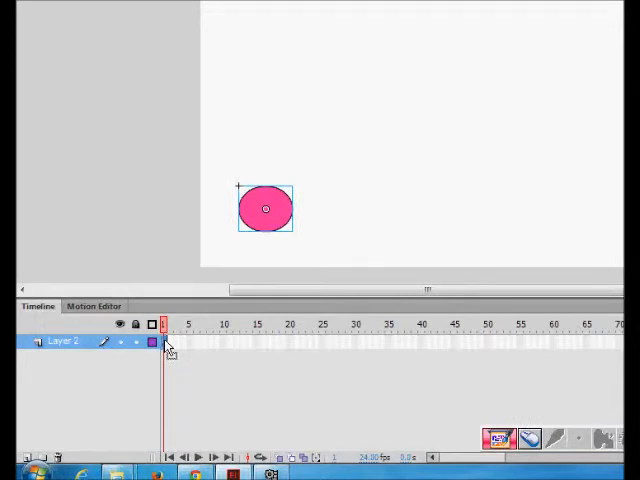
# Motion-tween Layer 2's ball so it ends at the stage's right at frame 25.
pyautogui.rightClick(164, 342)
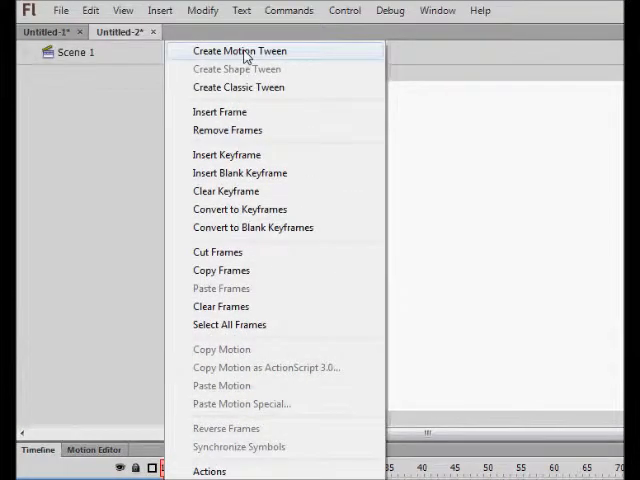
pyautogui.click(240, 50)
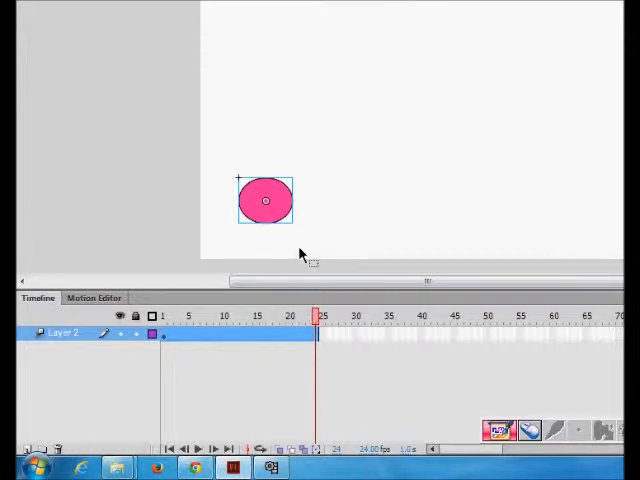
pyautogui.moveTo(284, 232)
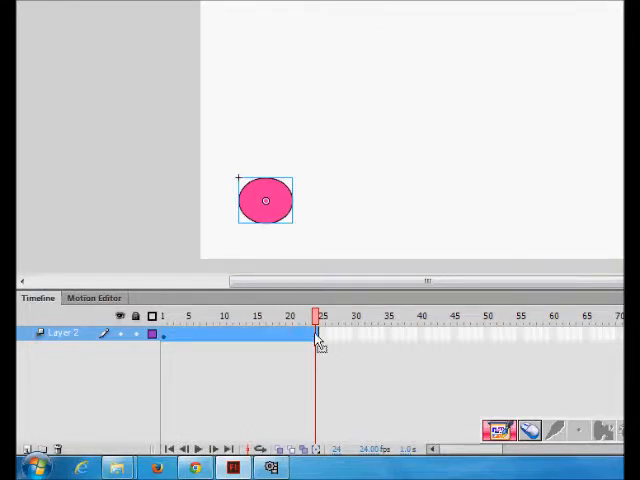
pyautogui.moveTo(266, 200); pyautogui.dragTo(456, 208)
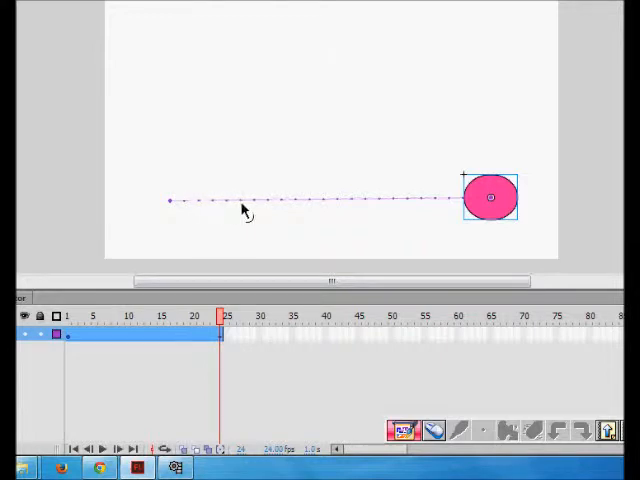
pyautogui.moveTo(272, 212)
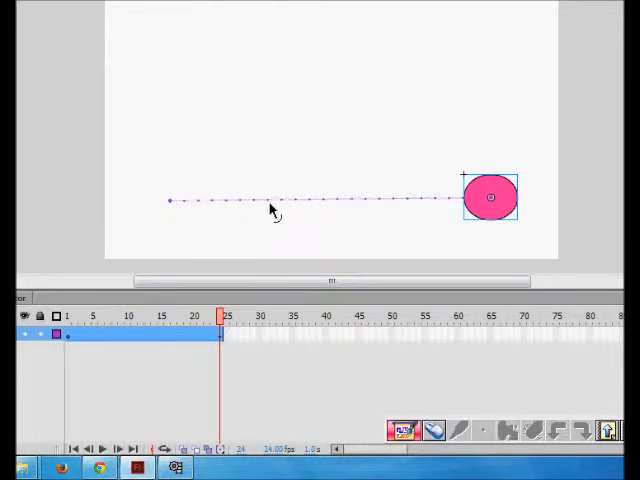
pyautogui.moveTo(490, 196); pyautogui.dragTo(468, 200)
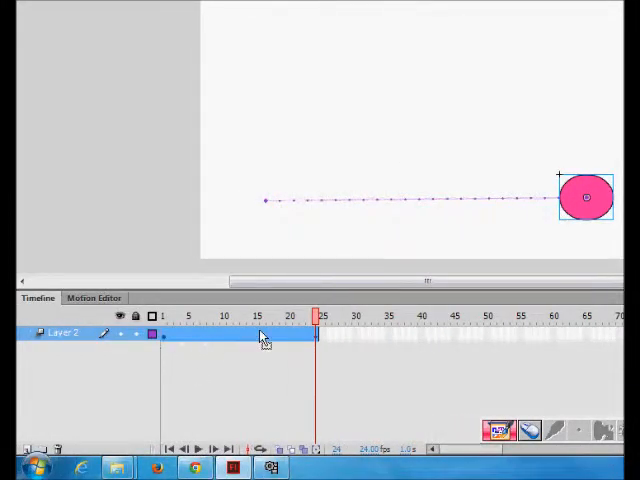
pyautogui.click(198, 448)
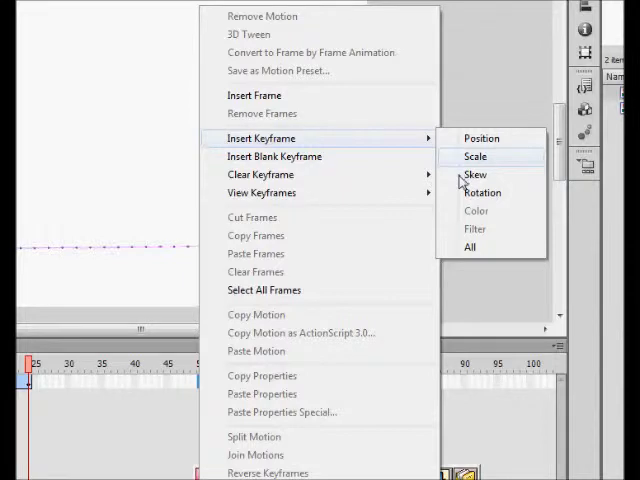
pyautogui.moveTo(484, 192)
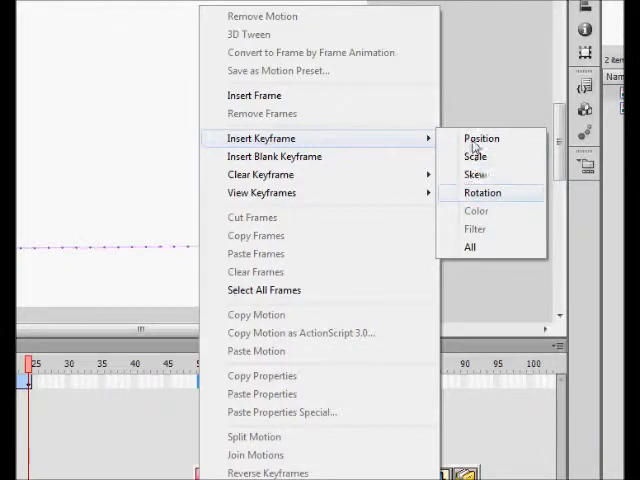
pyautogui.moveTo(480, 138)
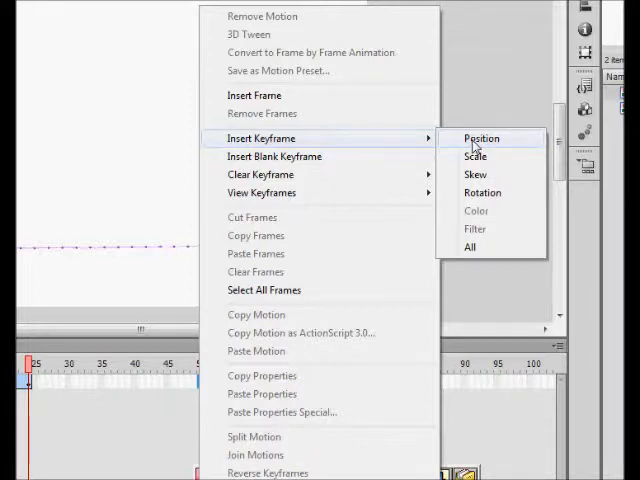
pyautogui.moveTo(472, 174)
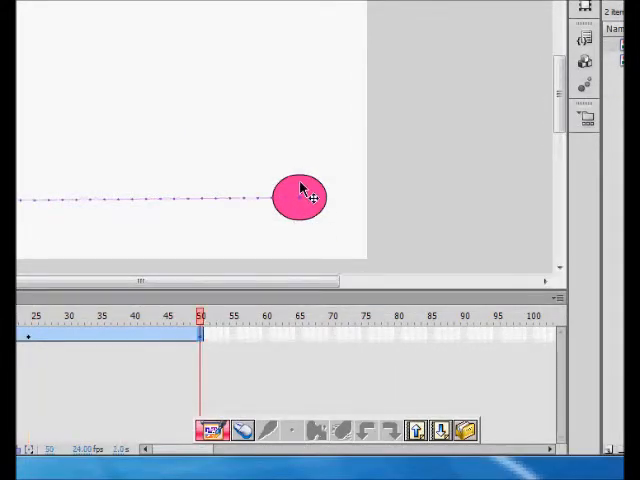
# Move the ball back left at frame 50 and preview the round-trip playback.
pyautogui.moveTo(300, 196); pyautogui.dragTo(228, 196)
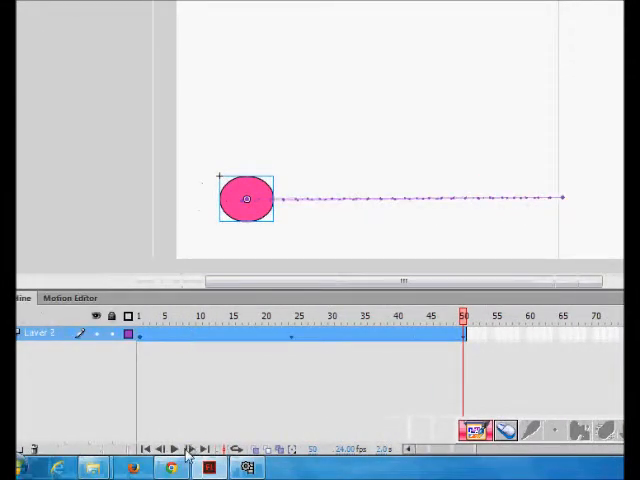
pyautogui.click(176, 448)
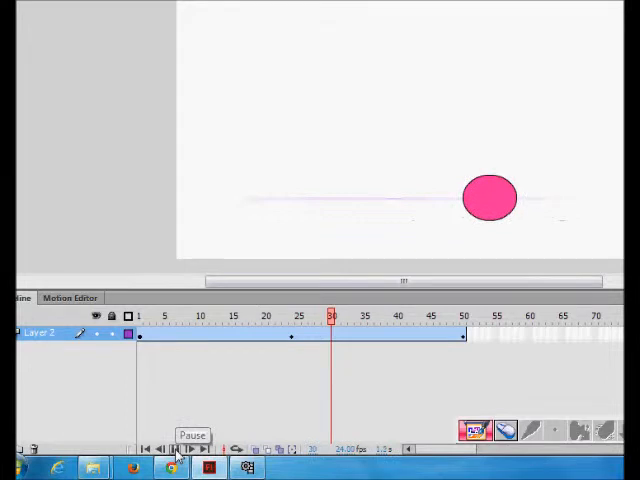
pyautogui.click(176, 448)
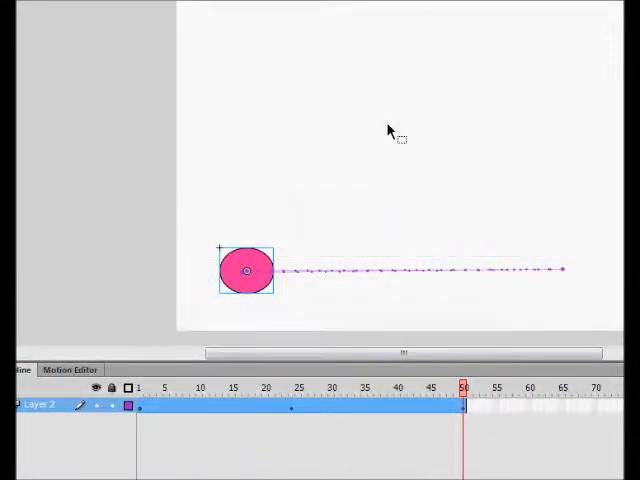
pyautogui.moveTo(324, 250)
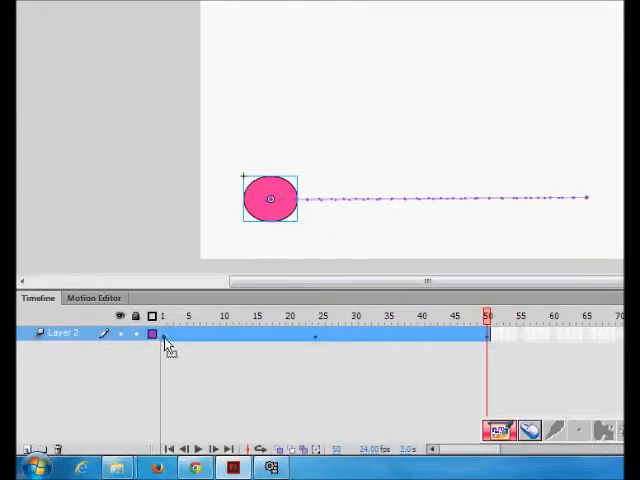
# In Untitled-3, convert the ball to a symbol and create a motion tween on frame 1.
pyautogui.rightClick(152, 334)
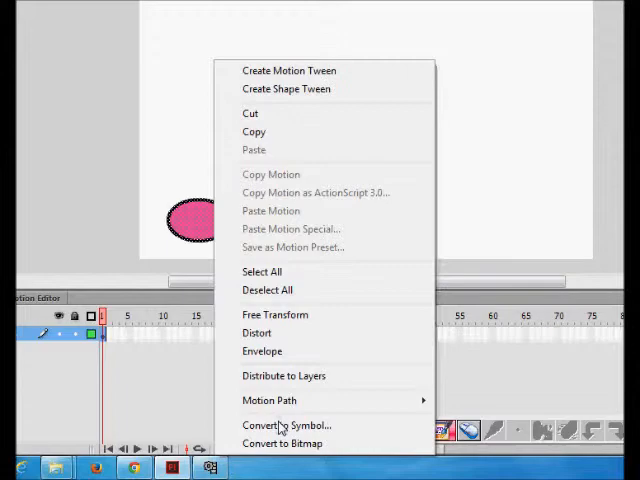
pyautogui.click(288, 424)
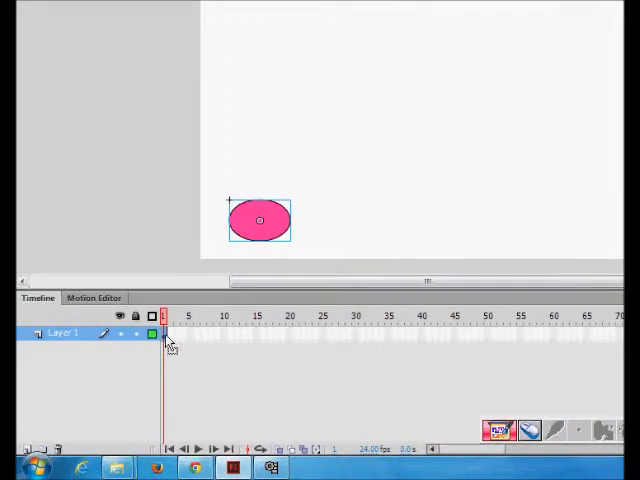
pyautogui.rightClick(164, 336)
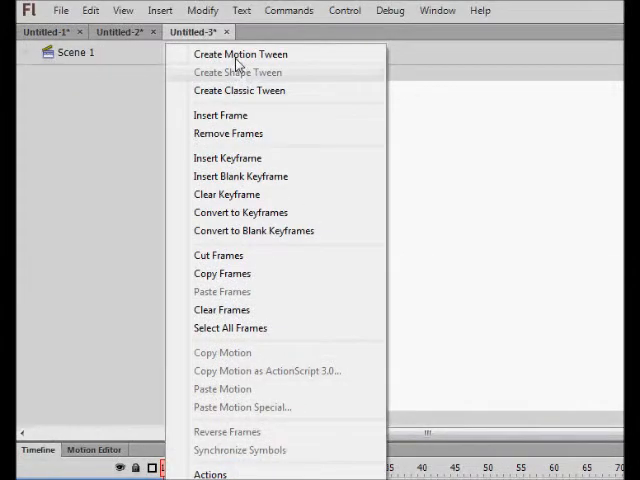
pyautogui.click(240, 54)
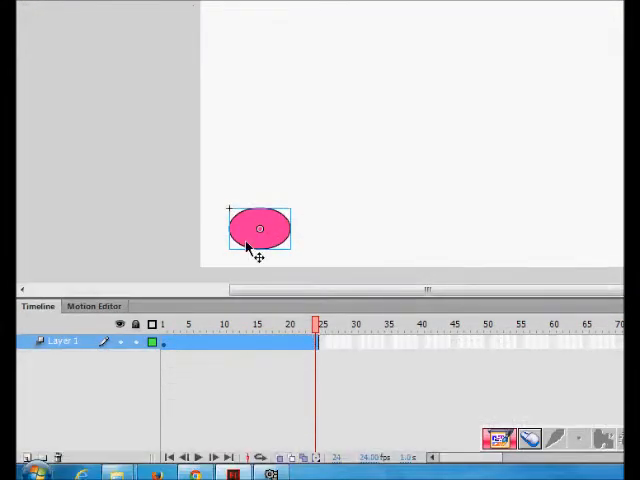
# Move the ball to the stage's right at frame 25 and stop the preview.
pyautogui.moveTo(258, 228); pyautogui.dragTo(448, 220)
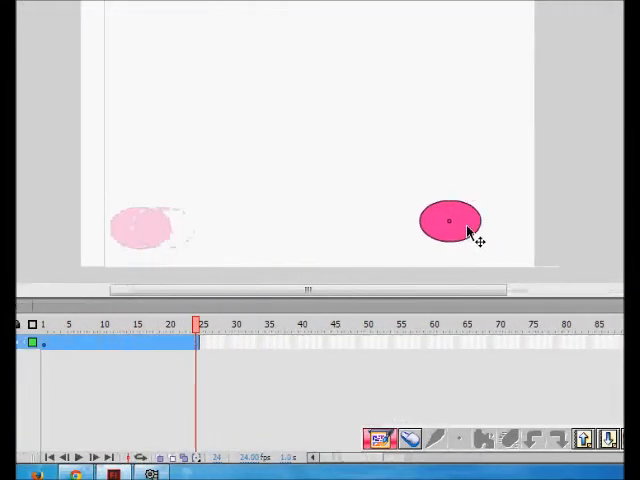
pyautogui.click(450, 220)
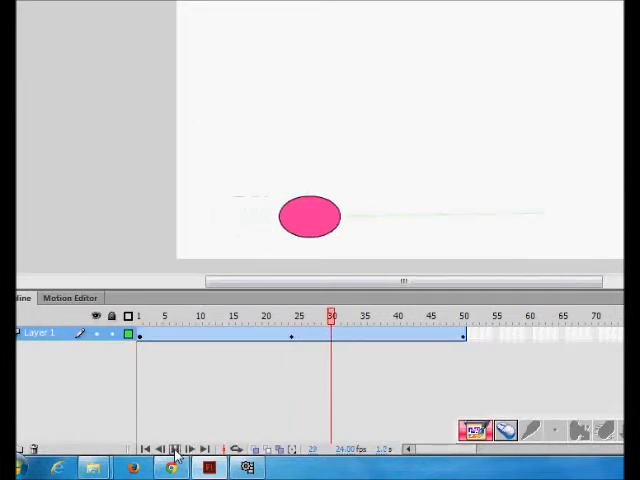
pyautogui.click(176, 448)
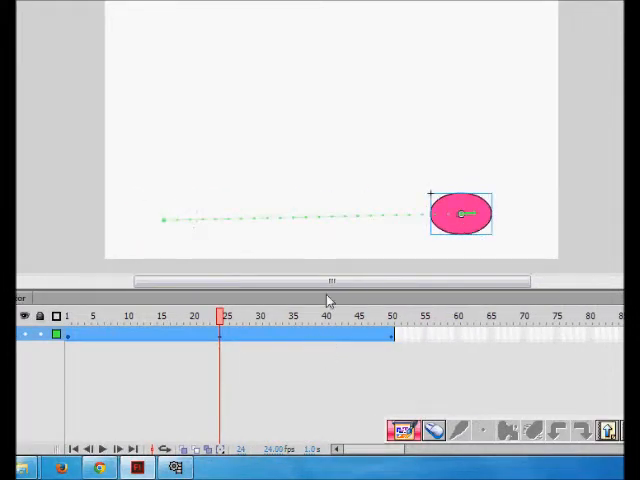
# Scrub to frame 50 and move the ball back to the stage's left.
pyautogui.moveTo(220, 316); pyautogui.dragTo(324, 316)
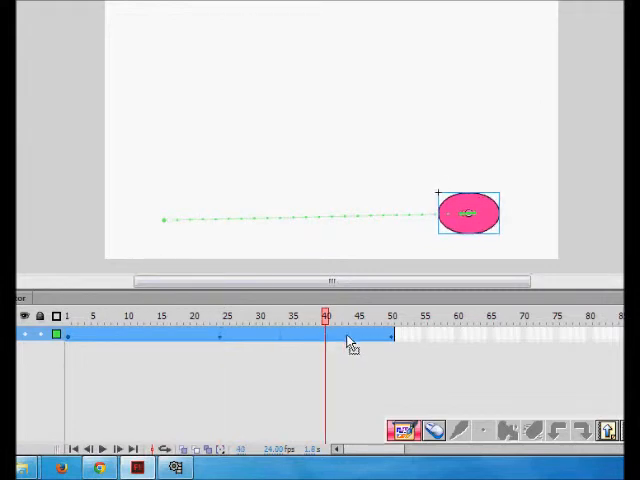
pyautogui.moveTo(324, 316); pyautogui.dragTo(392, 316)
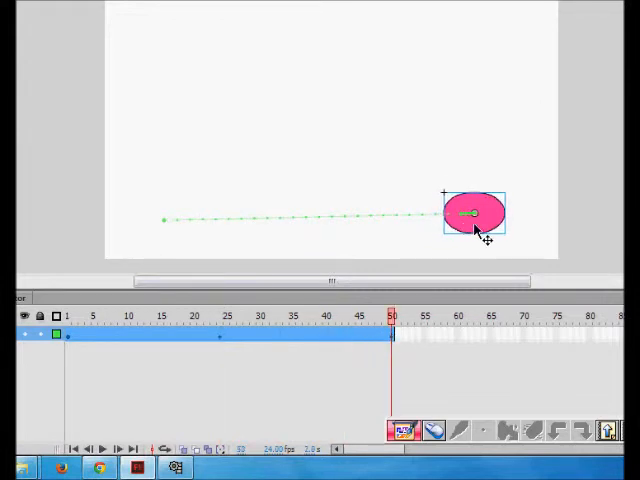
pyautogui.moveTo(476, 212); pyautogui.dragTo(200, 218)
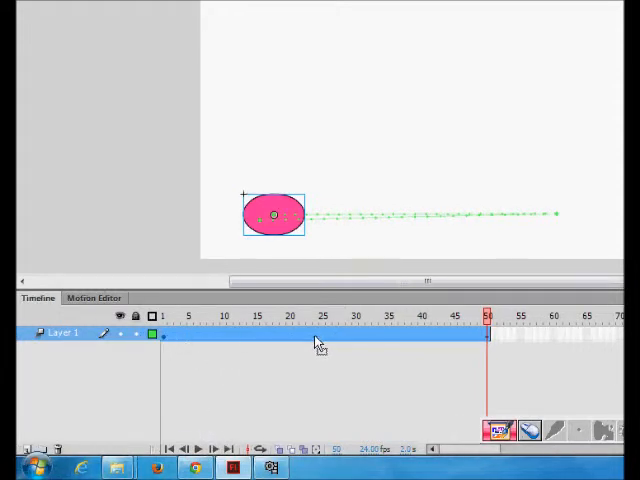
pyautogui.click(60, 10)
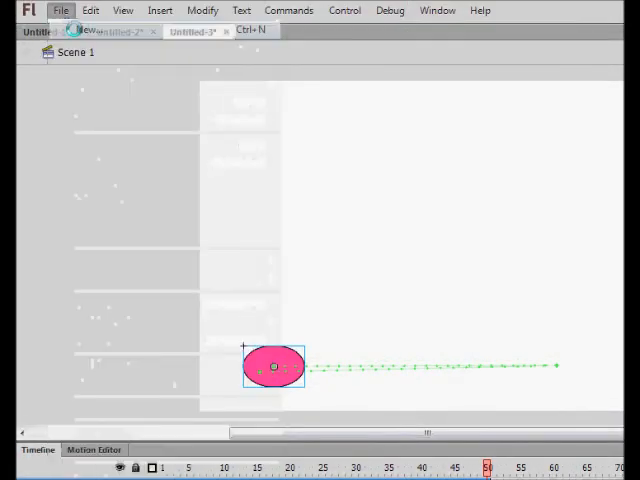